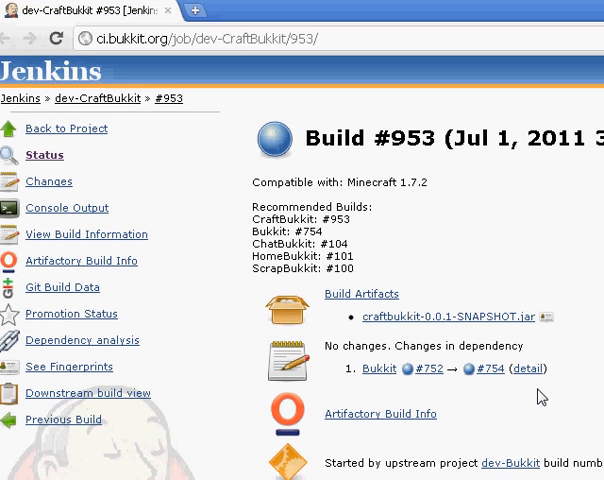
Step: Browse to Documents > Random Server to view its worlds, plugins, CraftBukkit jar and start script
{"action": "scroll", "scroll_direction": "down", "scroll_amount": 3}
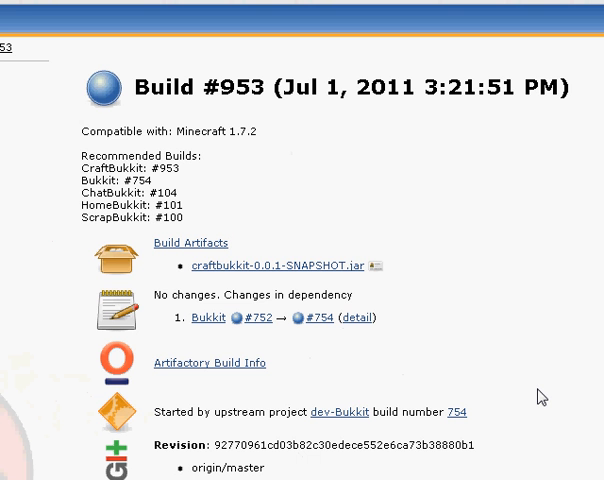
{"action": "mouse_move", "coordinate": [246, 276]}
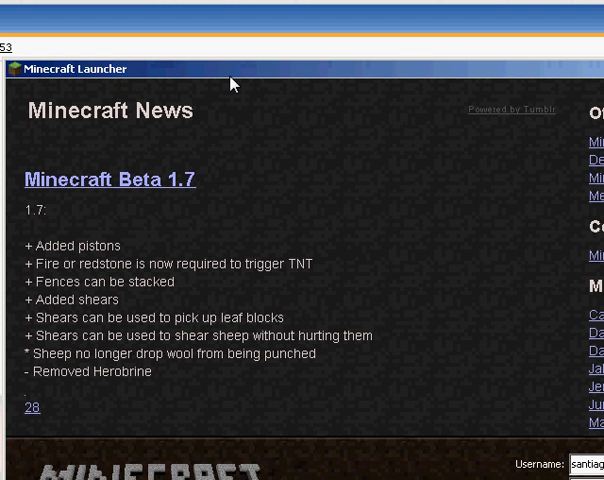
{"action": "mouse_move", "coordinate": [178, 192]}
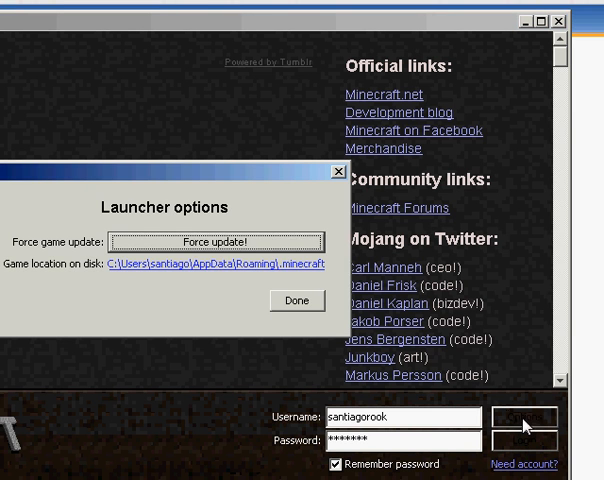
{"action": "mouse_move", "coordinate": [264, 252]}
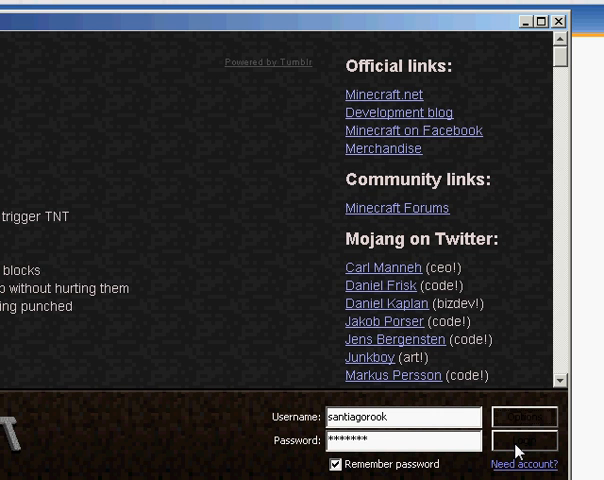
{"action": "left_click", "coordinate": [522, 440]}
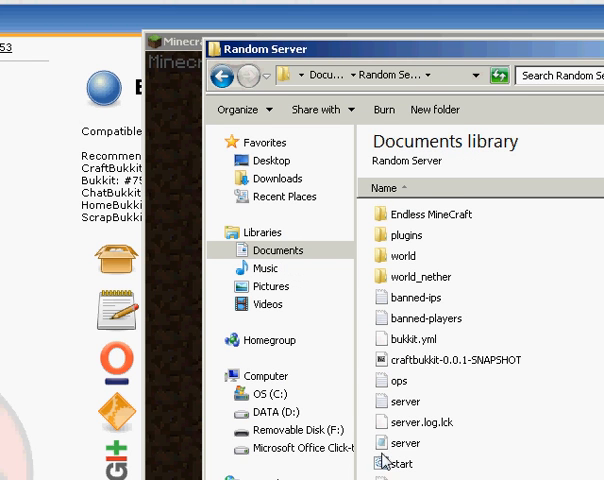
{"action": "left_click", "coordinate": [402, 444]}
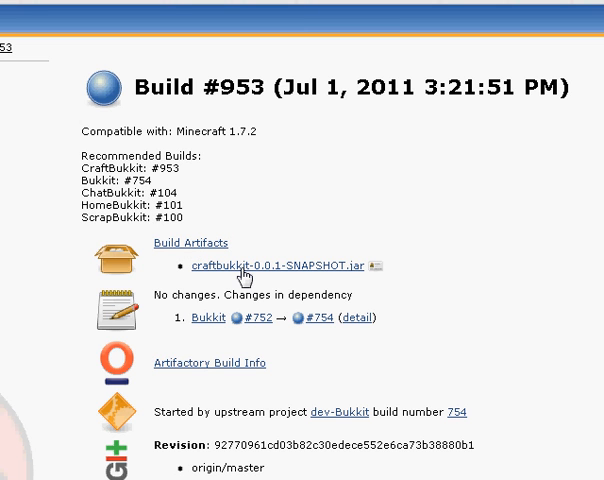
{"action": "mouse_move", "coordinate": [244, 276]}
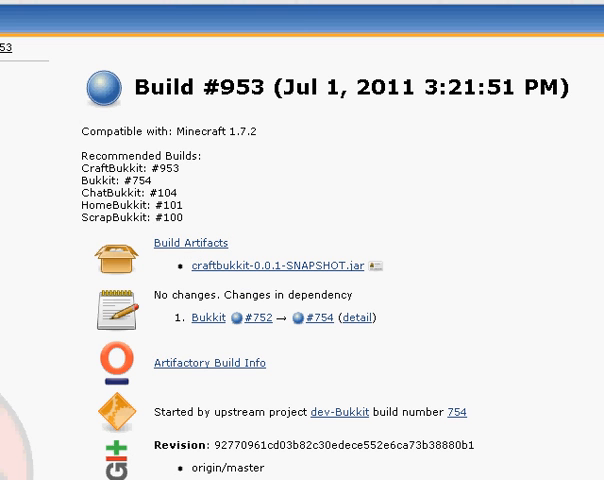
{"action": "scroll", "scroll_direction": "down", "scroll_amount": 3}
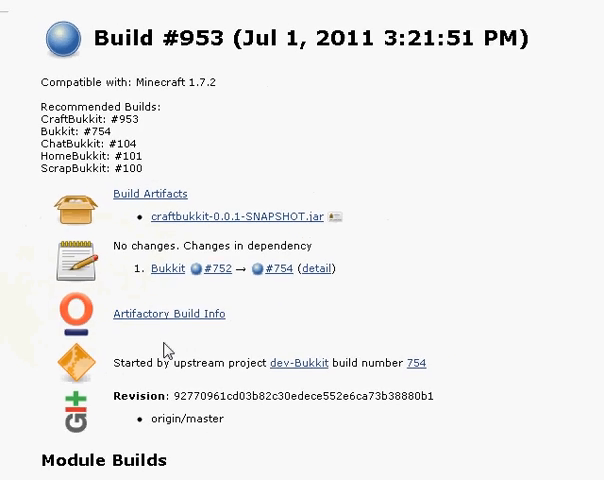
{"action": "scroll", "scroll_direction": "down", "scroll_amount": 3}
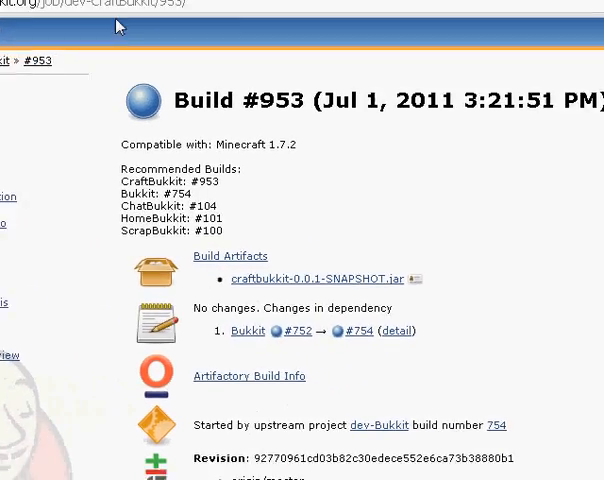
{"action": "scroll", "scroll_direction": "down", "scroll_amount": 3}
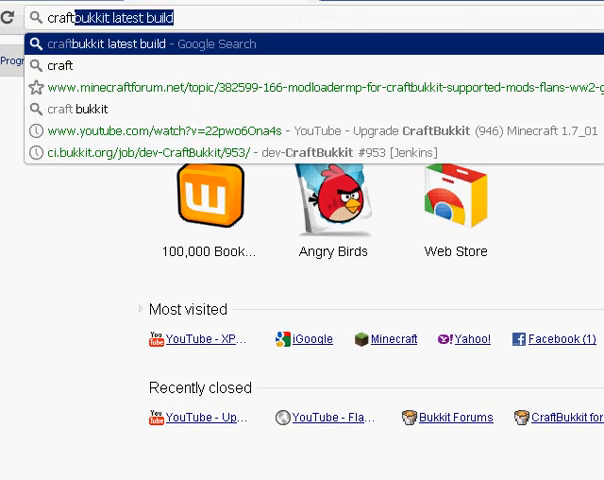
Step: Search 'craftbukkit', land on bukkit.org and review the Recommended Builds panel
{"action": "type", "text": "craftbukku7"}
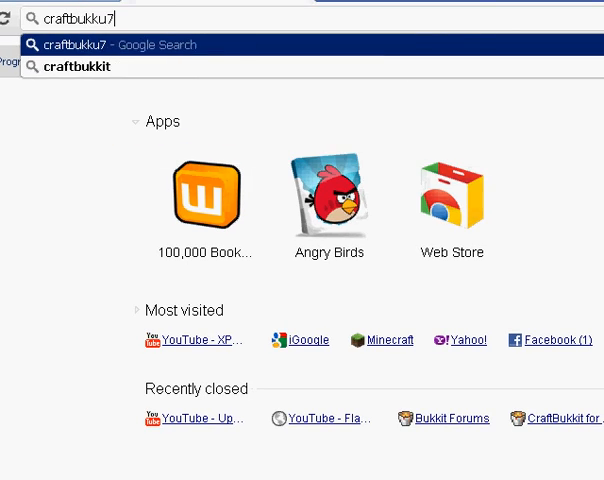
{"action": "type", "text": "craftbukkit"}
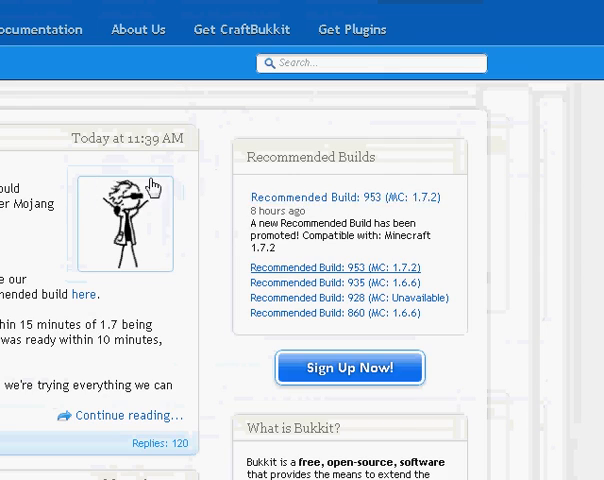
{"action": "scroll", "scroll_direction": "down", "scroll_amount": 3}
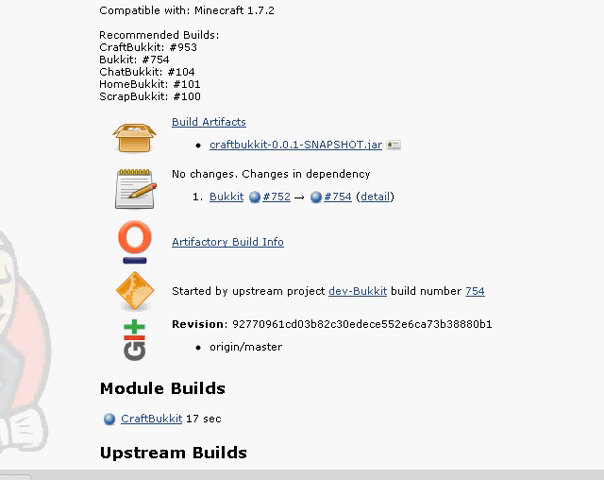
{"action": "mouse_move", "coordinate": [176, 222]}
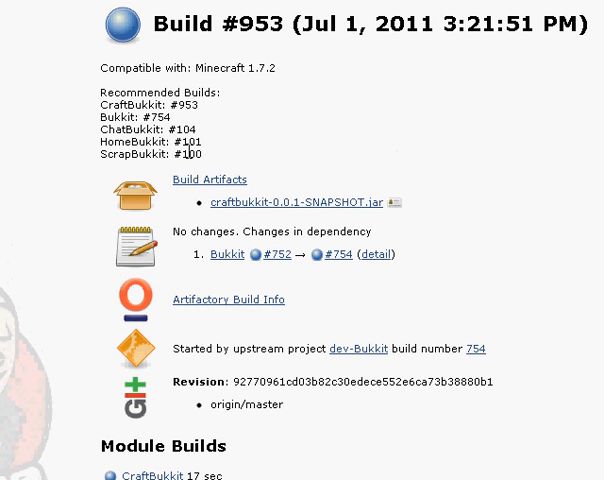
{"action": "mouse_move", "coordinate": [186, 160]}
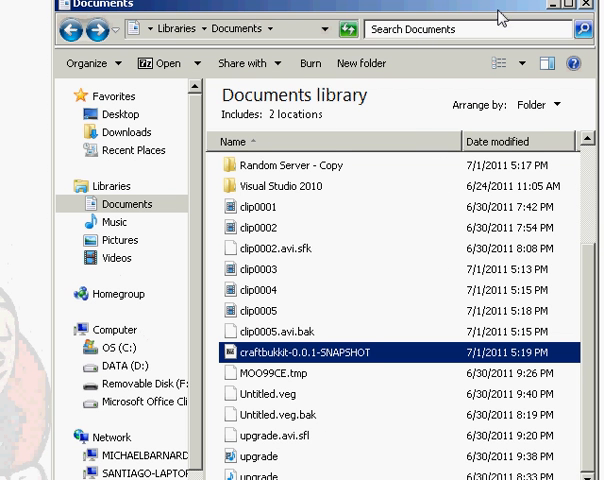
{"action": "mouse_move", "coordinate": [222, 364]}
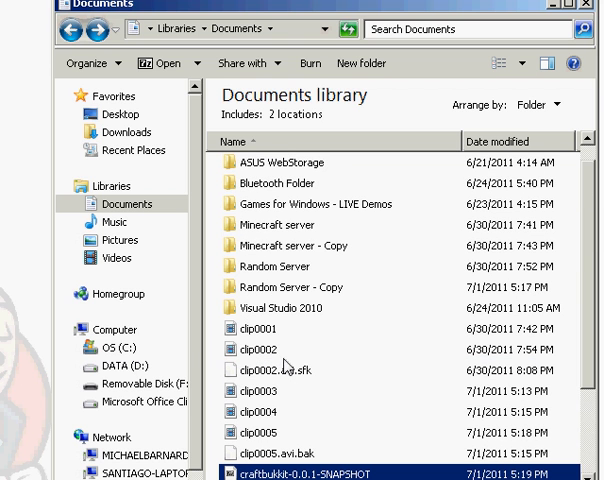
{"action": "mouse_move", "coordinate": [564, 350]}
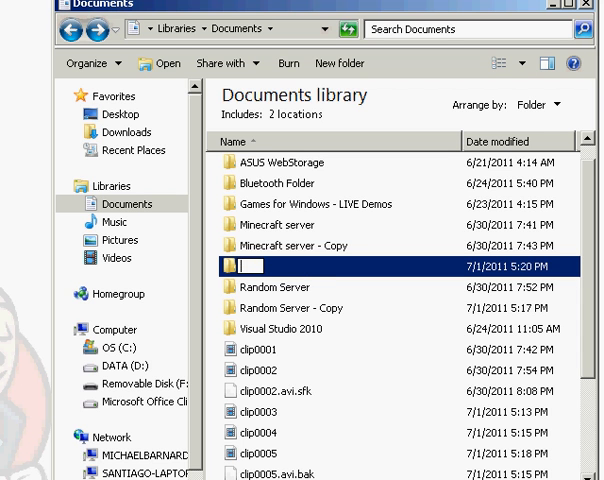
Step: Name the new Documents folder Server2 and enter Random Server - Copy
{"action": "type", "text": "Server2"}
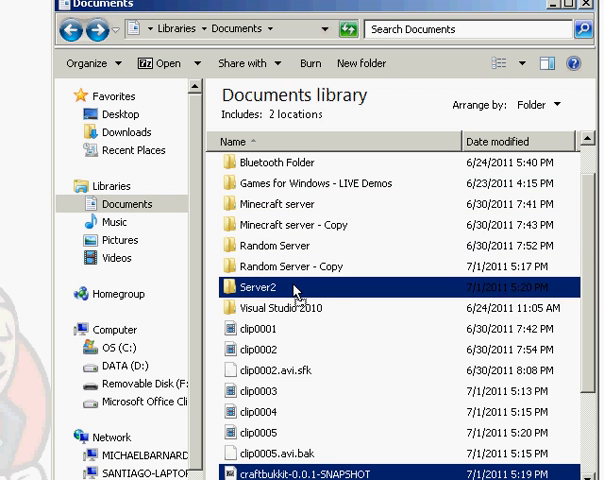
{"action": "double_click", "coordinate": [262, 286]}
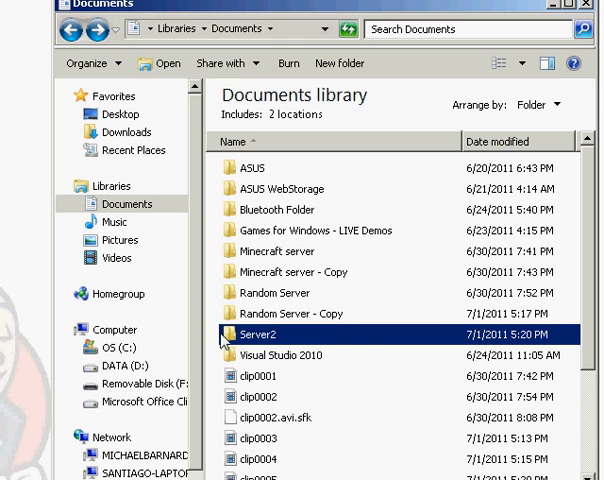
{"action": "double_click", "coordinate": [288, 312]}
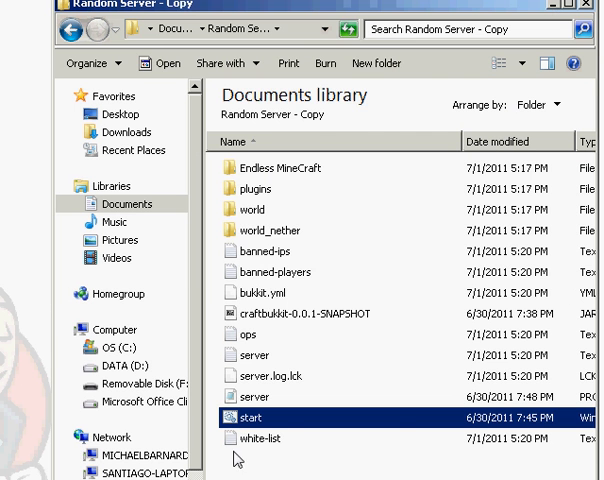
Step: Choose Edit on start.bat in Random Server - Copy to view it in Notepad
{"action": "right_click", "coordinate": [252, 416]}
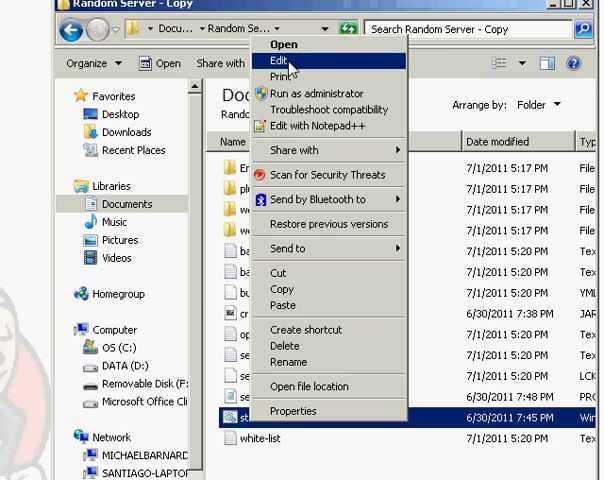
{"action": "left_click", "coordinate": [276, 62]}
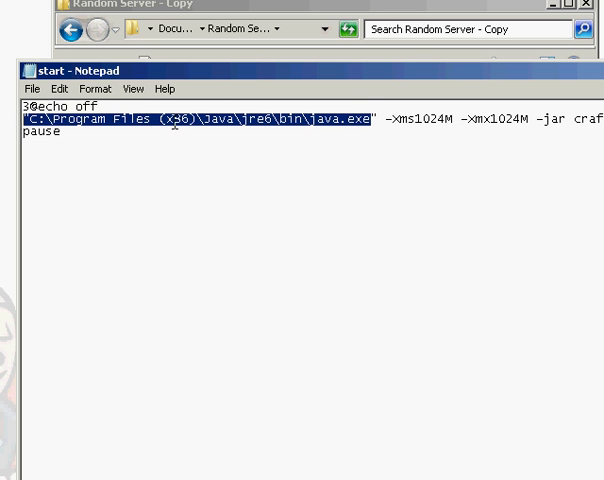
Step: Inspect the java.exe path in the start script and close Notepad without saving
{"action": "double_click", "coordinate": [180, 118]}
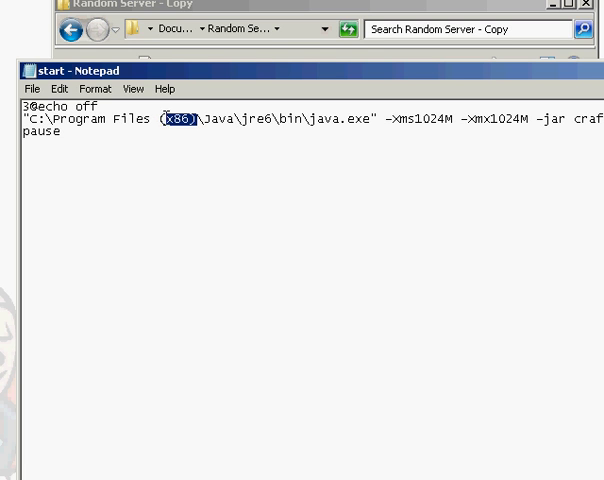
{"action": "key", "text": "Delete"}
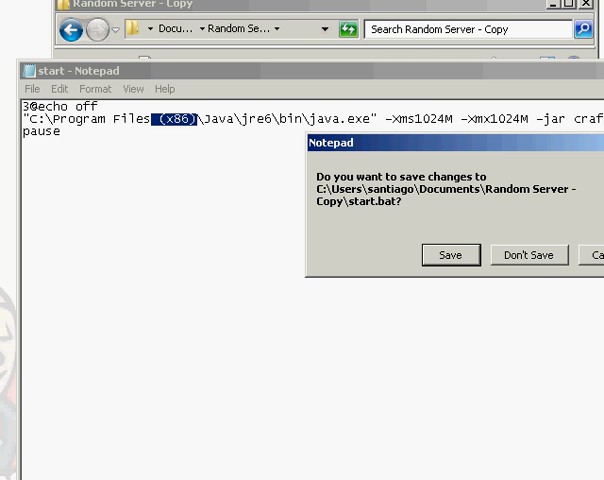
{"action": "left_click", "coordinate": [528, 256]}
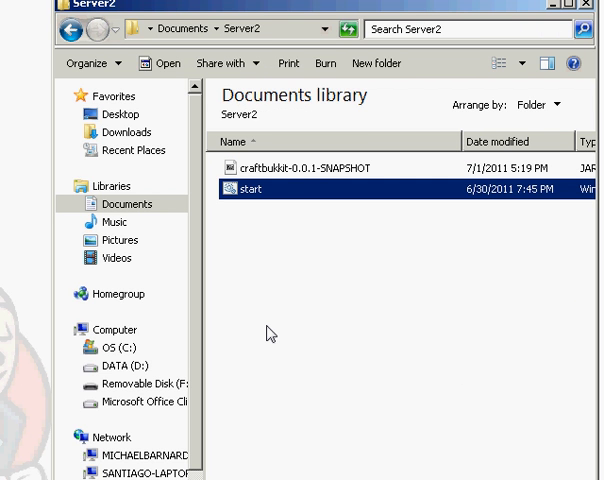
Step: Run start.bat in Server2 to launch the CraftBukkit server console
{"action": "double_click", "coordinate": [244, 188]}
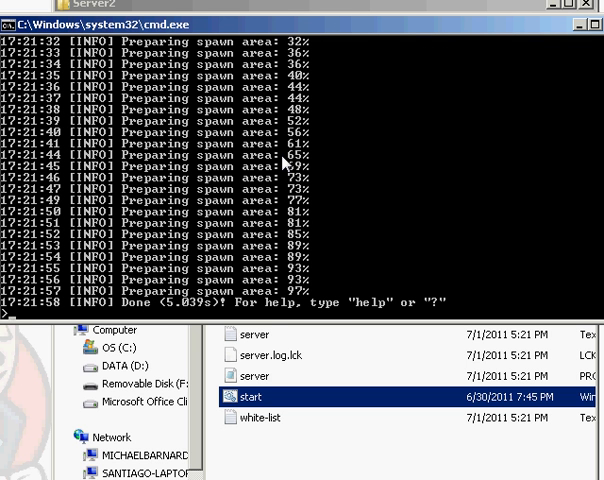
Step: Let the server console reach 'Done' so Server2 gains world, plugins and settings files
{"action": "type", "text": "to"}
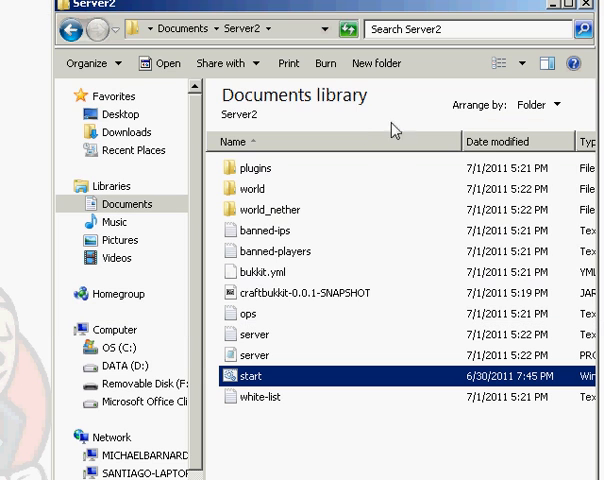
{"action": "mouse_move", "coordinate": [278, 232]}
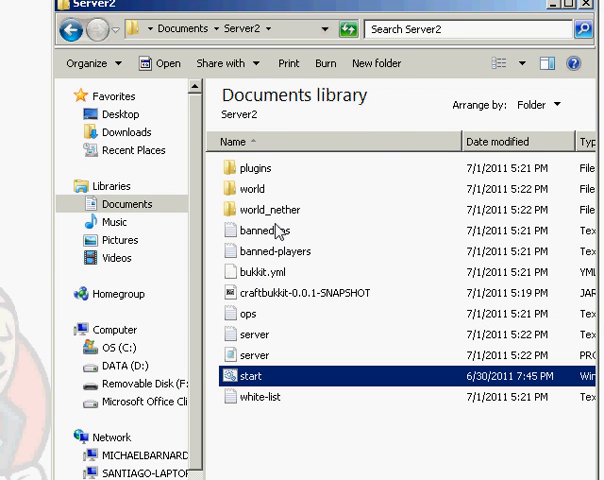
Step: Go back to Documents, enter Random Server and select the Endless MineCraft world folder
{"action": "left_click", "coordinate": [72, 28]}
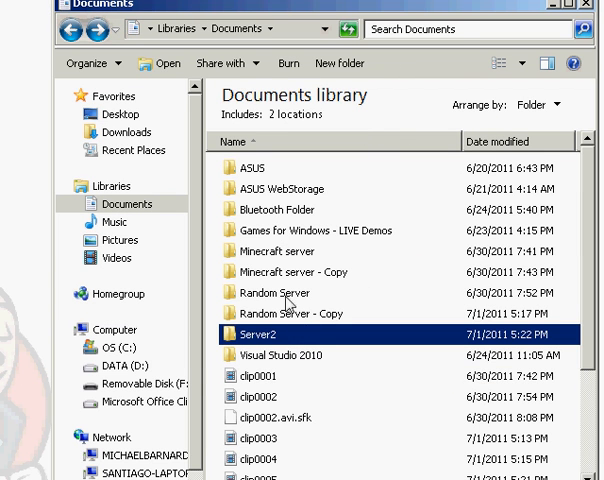
{"action": "double_click", "coordinate": [268, 292]}
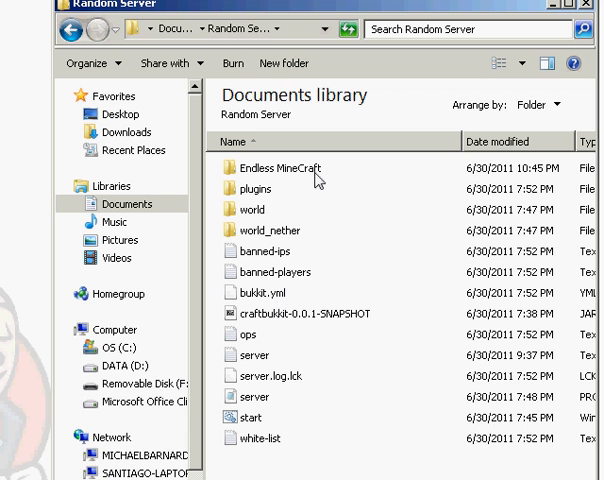
{"action": "left_click", "coordinate": [276, 168]}
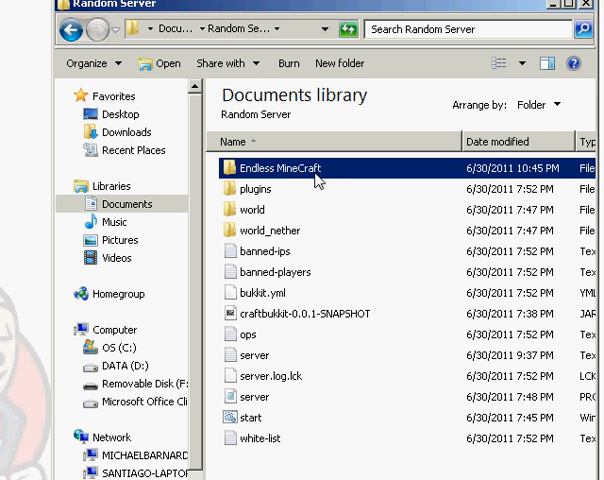
{"action": "mouse_move", "coordinate": [376, 240]}
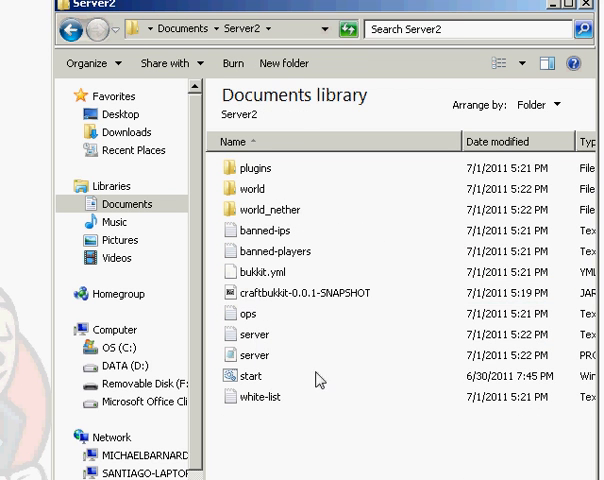
{"action": "mouse_move", "coordinate": [308, 452]}
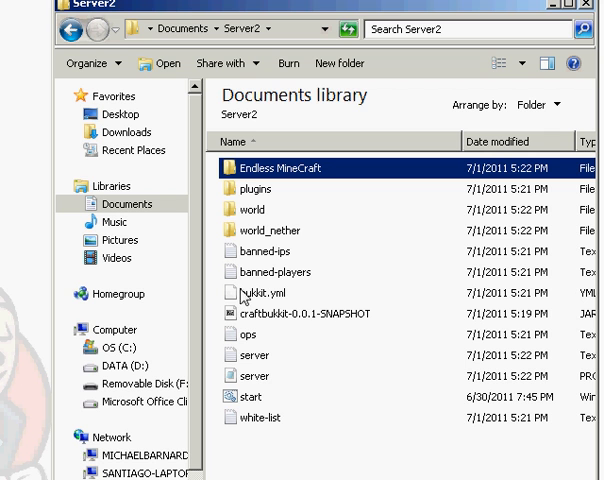
{"action": "mouse_move", "coordinate": [248, 396]}
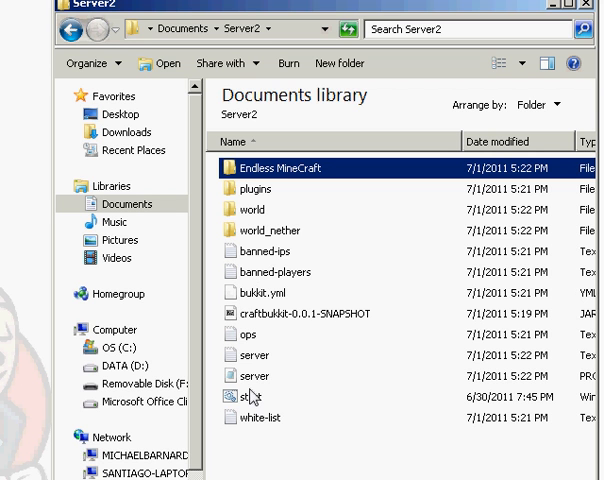
Step: Bring up the context menu on the server properties file in Server2
{"action": "right_click", "coordinate": [252, 376]}
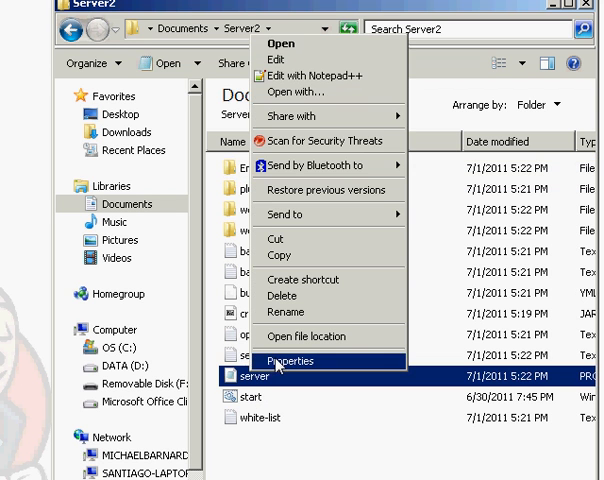
{"action": "mouse_move", "coordinate": [320, 76]}
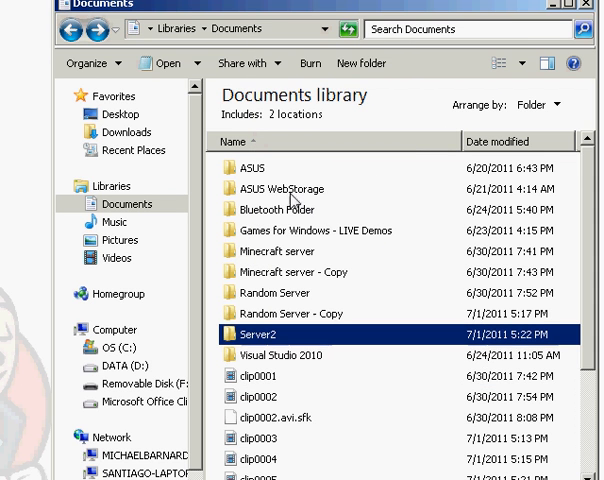
Step: Copy server.properties from Random Server and paste it into Server2 via Documents
{"action": "left_click", "coordinate": [272, 292]}
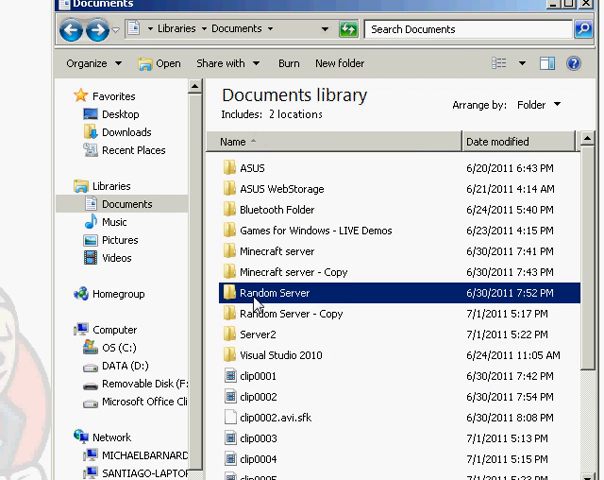
{"action": "double_click", "coordinate": [272, 292]}
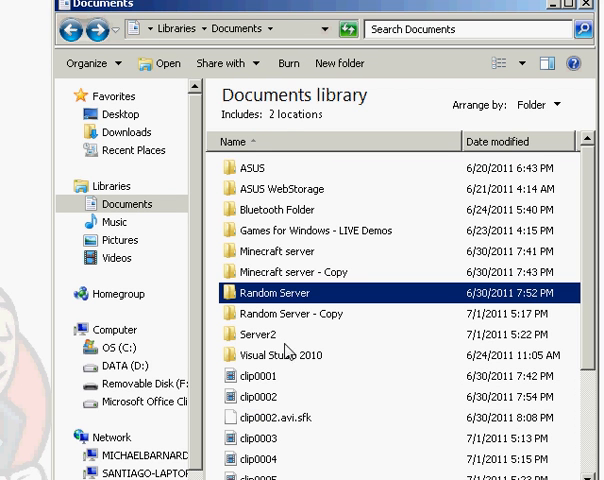
{"action": "double_click", "coordinate": [260, 334]}
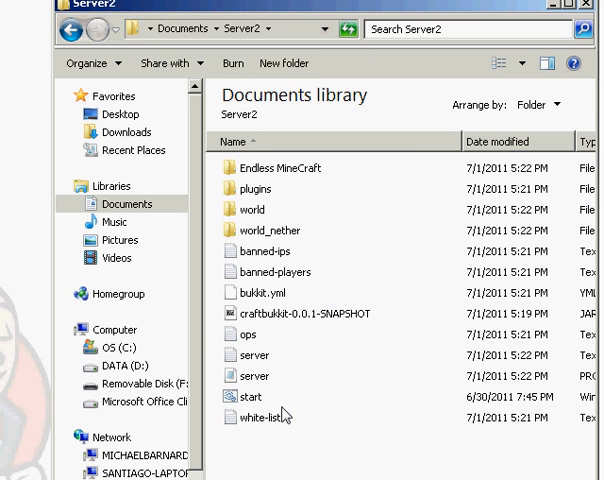
{"action": "left_click", "coordinate": [78, 28]}
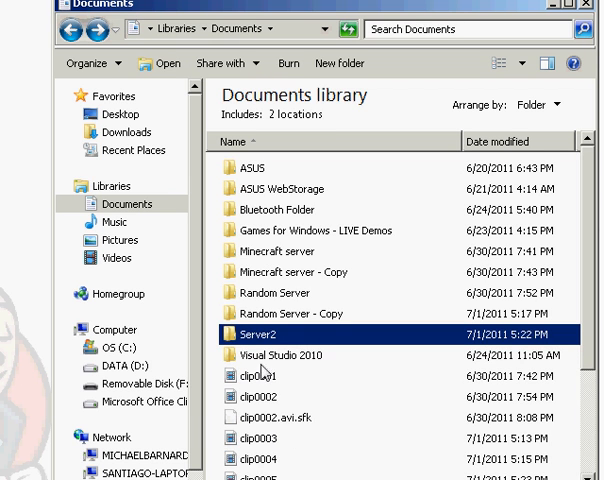
{"action": "double_click", "coordinate": [264, 334]}
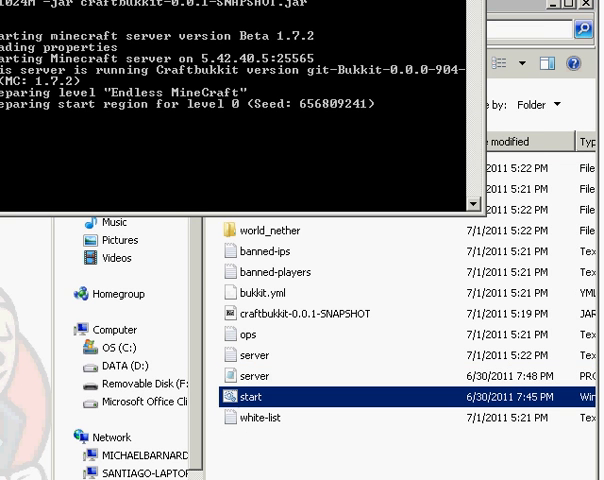
Step: Launch start.bat in Server2 so the console prepares the Endless MineCraft level
{"action": "double_click", "coordinate": [252, 400]}
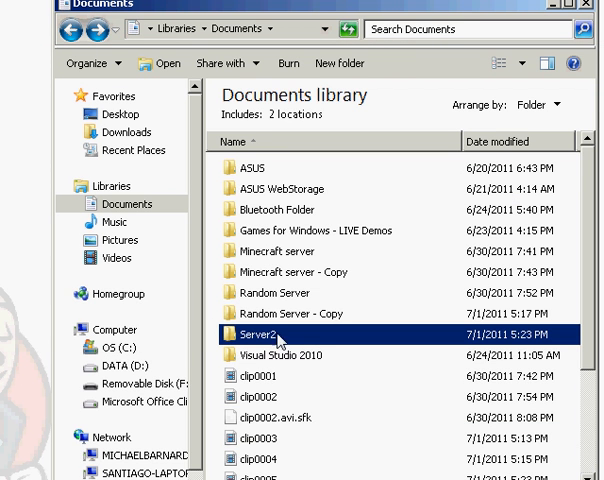
{"action": "mouse_move", "coordinate": [288, 344]}
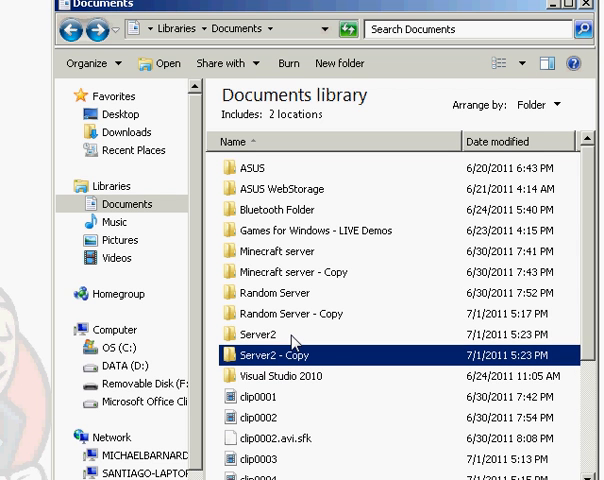
Step: Copy PorteCoulissante.jar from the Random Server plugins folder
{"action": "double_click", "coordinate": [272, 292]}
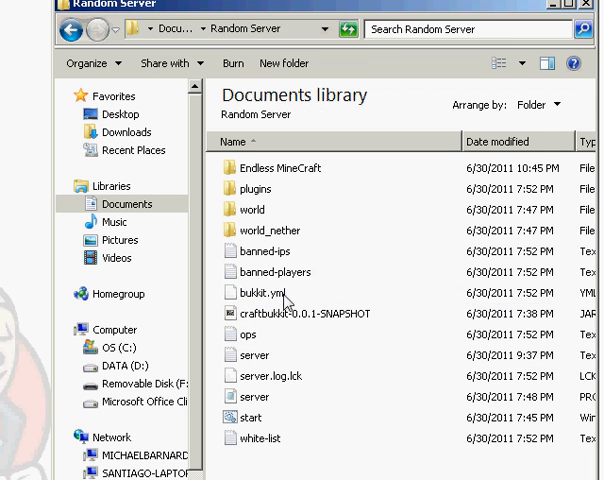
{"action": "double_click", "coordinate": [252, 188]}
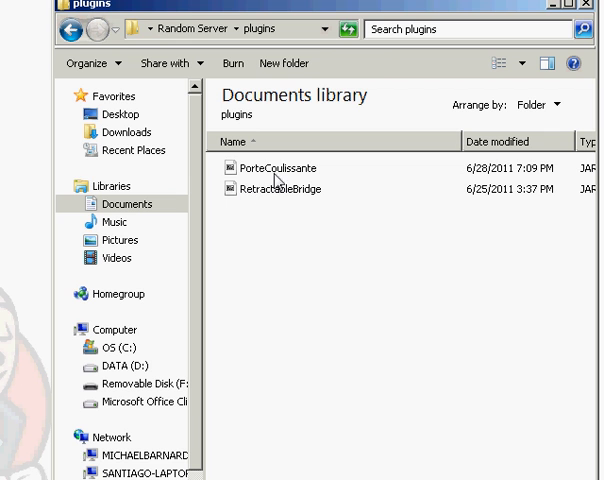
{"action": "left_click", "coordinate": [278, 168]}
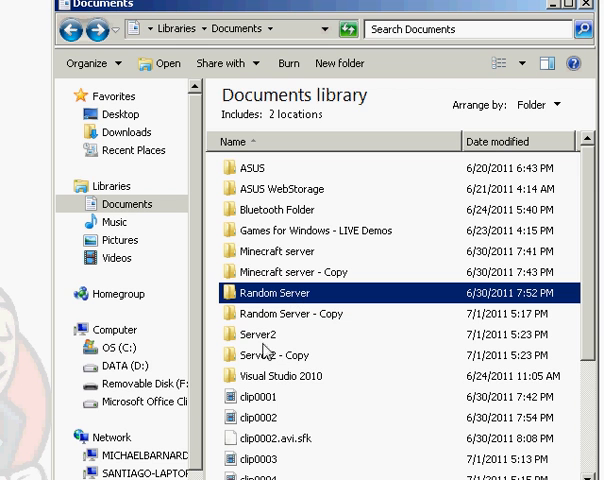
Step: Paste PorteCoulissante.jar into Server2's plugins folder and return to Server2
{"action": "double_click", "coordinate": [264, 334]}
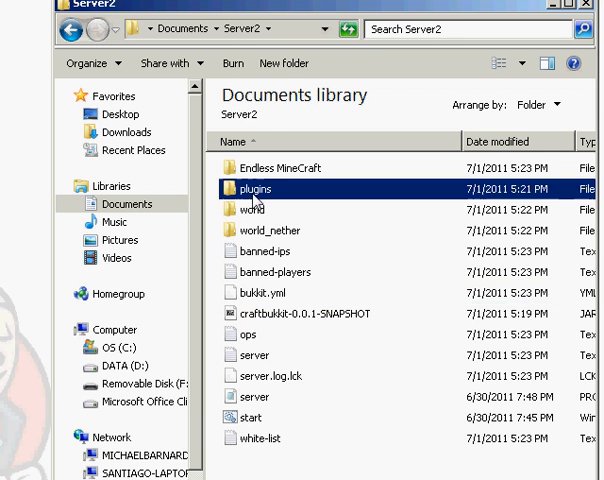
{"action": "double_click", "coordinate": [252, 188]}
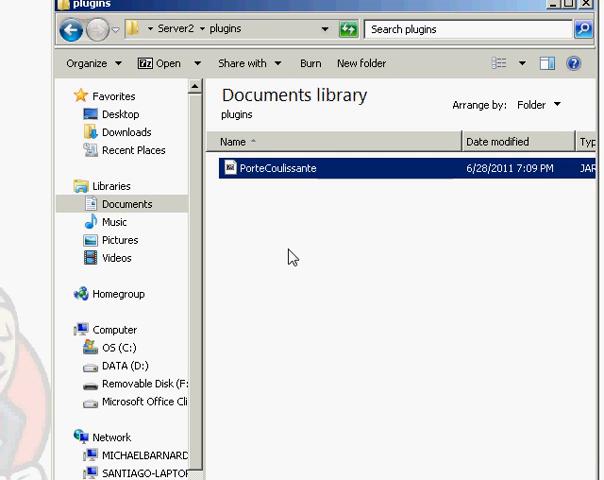
{"action": "left_click", "coordinate": [58, 28]}
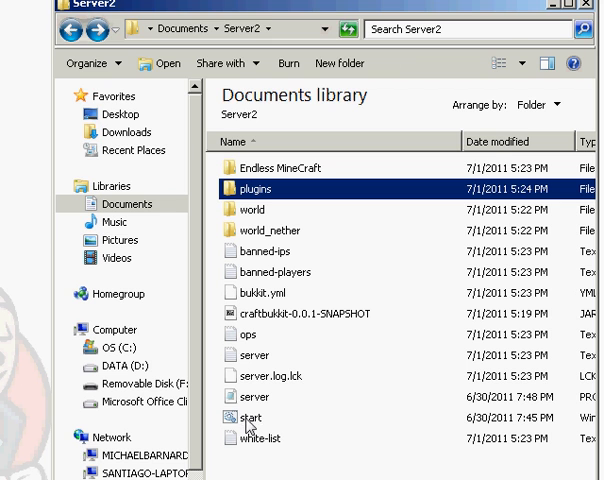
Step: Run start.bat in Server2 until the console prints Done, then launch Minecraft
{"action": "double_click", "coordinate": [252, 416]}
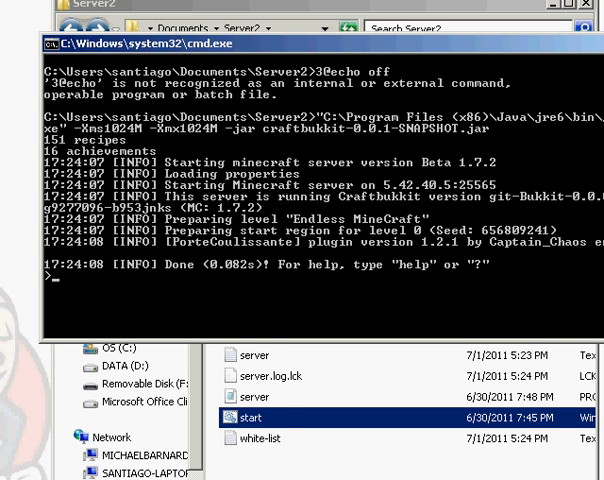
{"action": "mouse_move", "coordinate": [280, 400]}
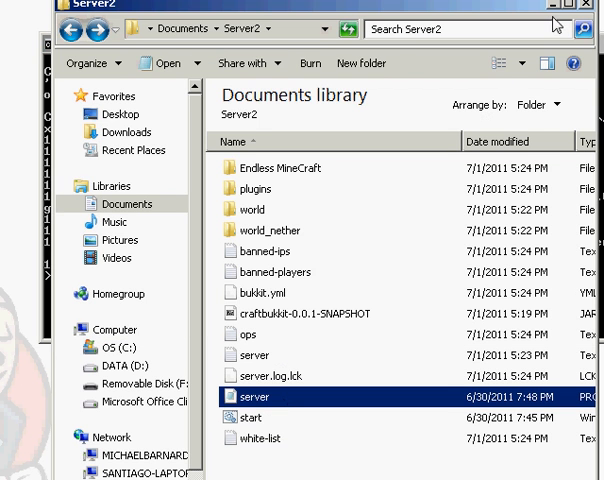
{"action": "double_click", "coordinate": [252, 396]}
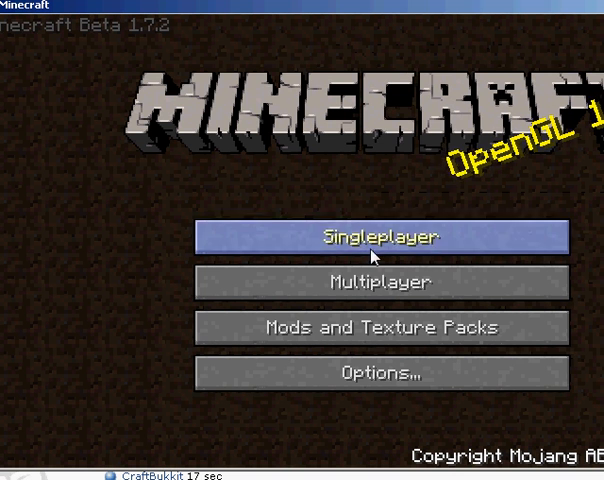
Step: Join the local server via Multiplayer and arrive in the Endless MineCraft world
{"action": "left_click", "coordinate": [380, 236]}
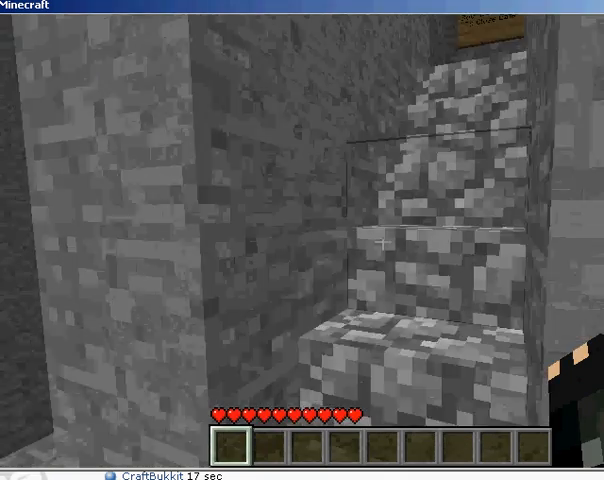
{"action": "mouse_move", "coordinate": [380, 244]}
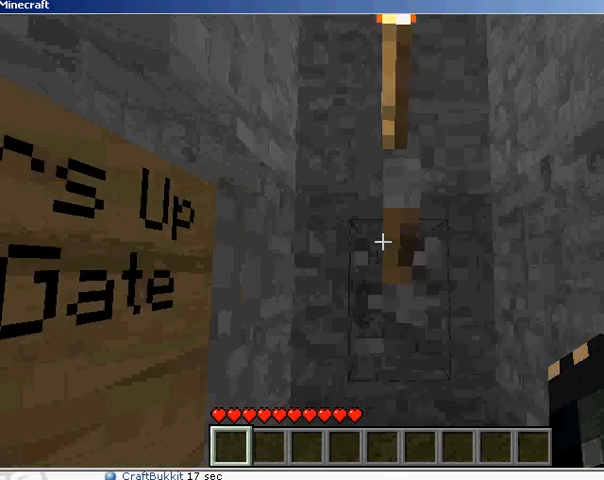